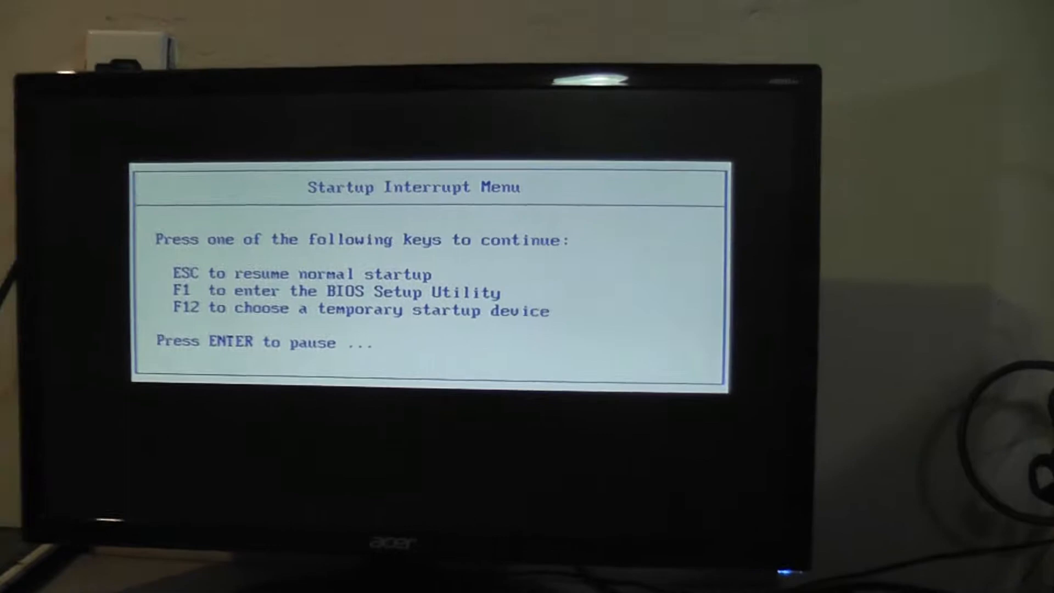
Step: Leave the Startup Interrupt Menu to reach the startup device list showing Kingston DataTraveler 2.0
key(f12)
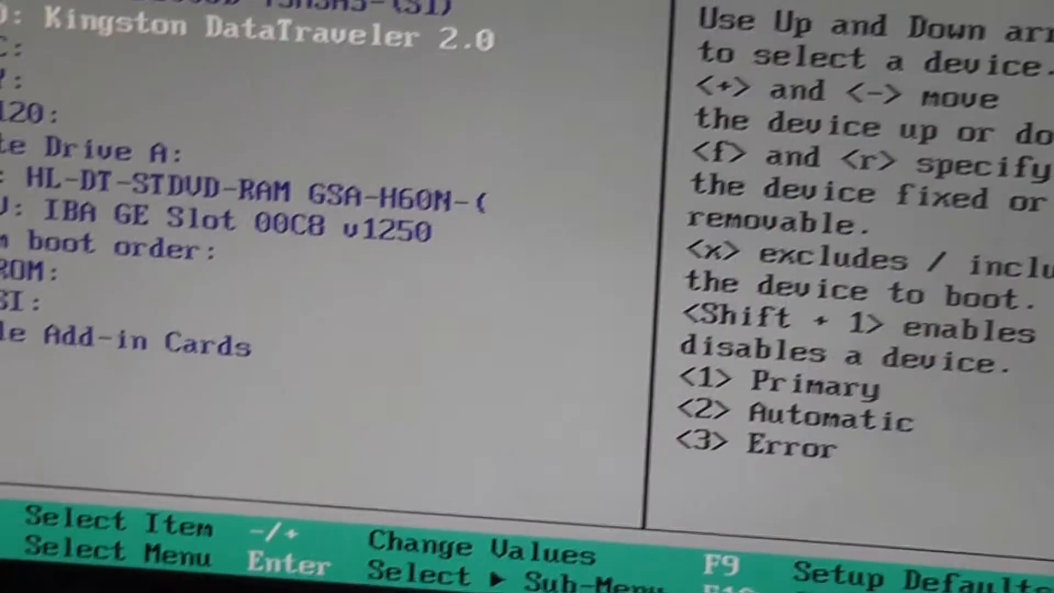
Step: Save and exit, then reach the one-time startup device menu listing Kingston DataTraveler second
key(F10)
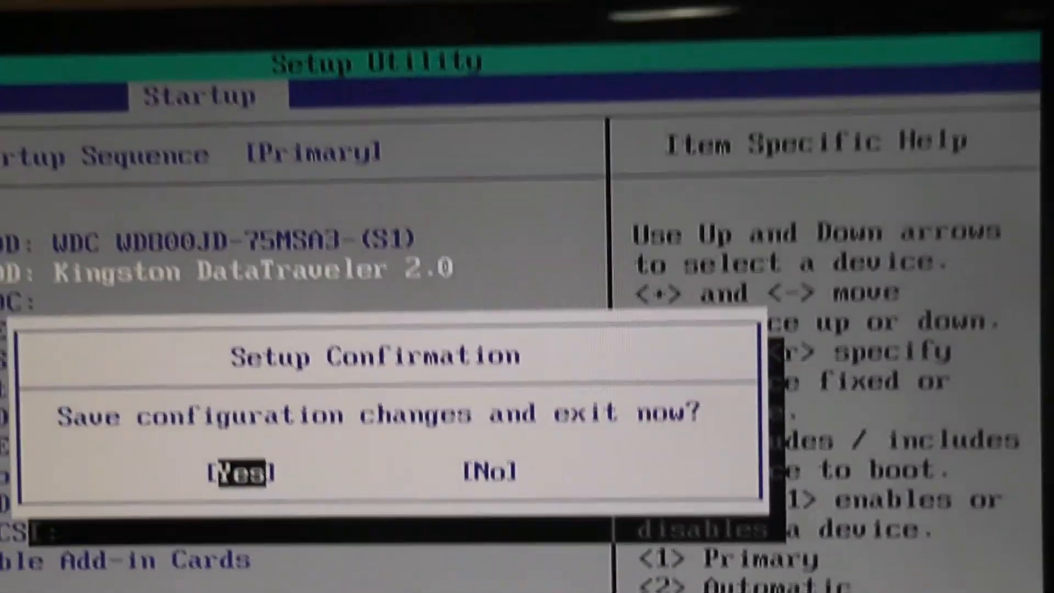
key(enter)
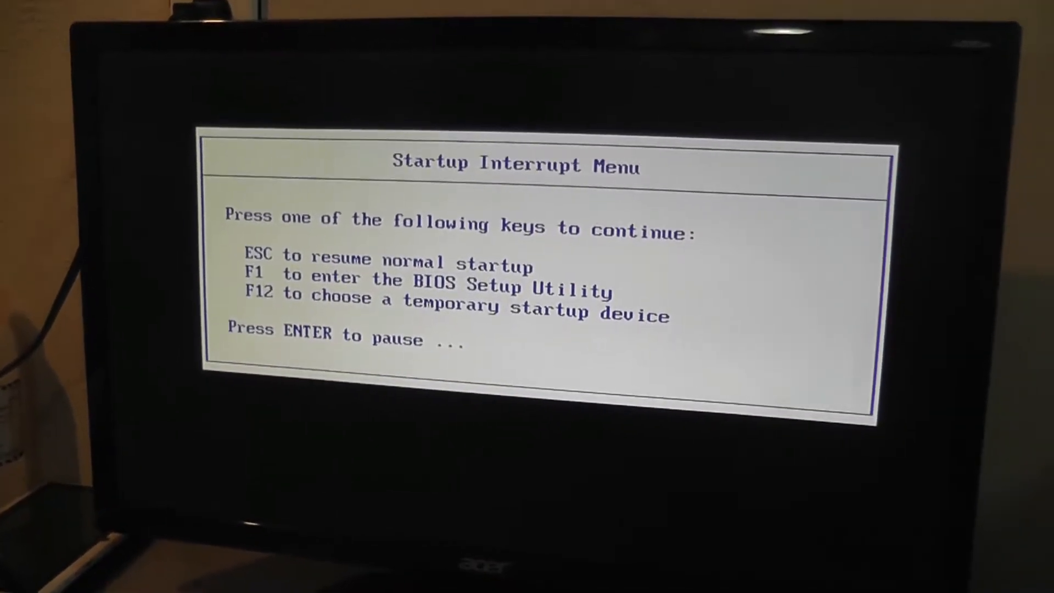
key(F12)
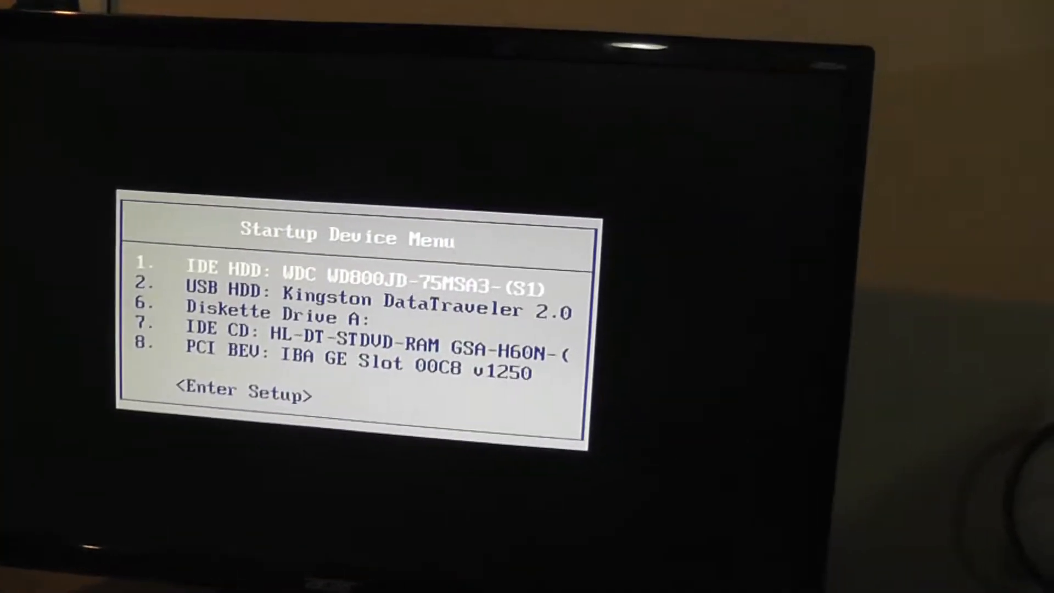